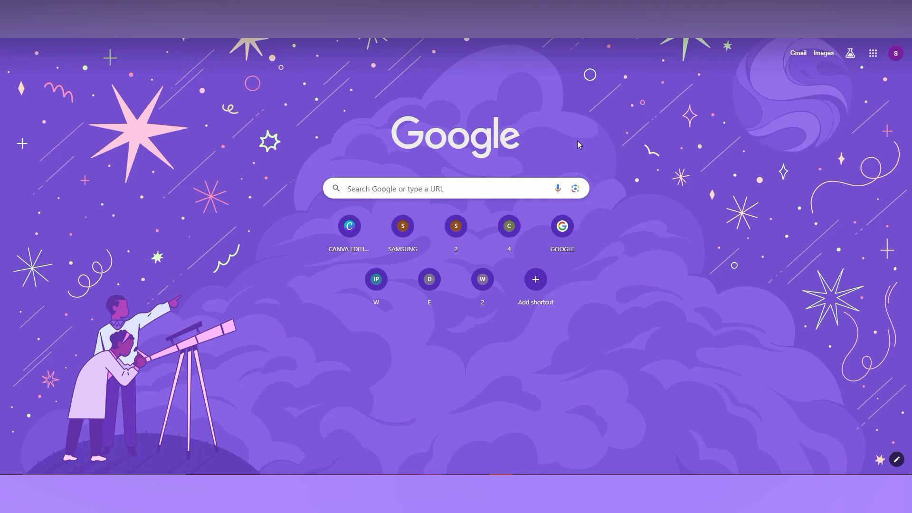
mouse_move(596, 187)
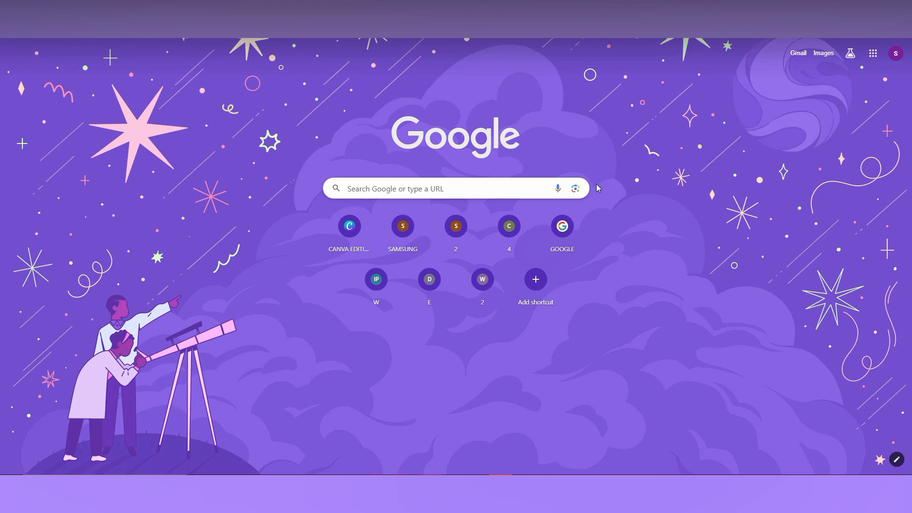
Search Google for 'what is internet' and bring up Save As for the results page
text(what is internet)
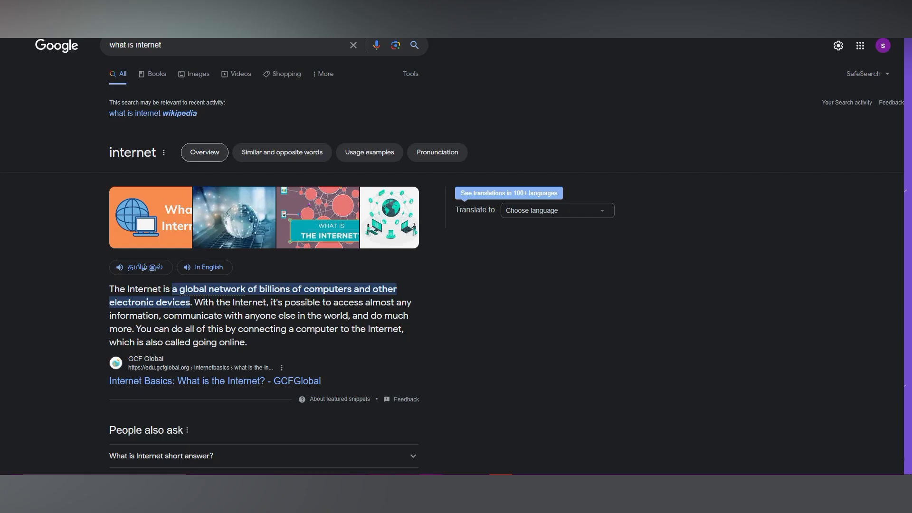
mouse_move(550, 301)
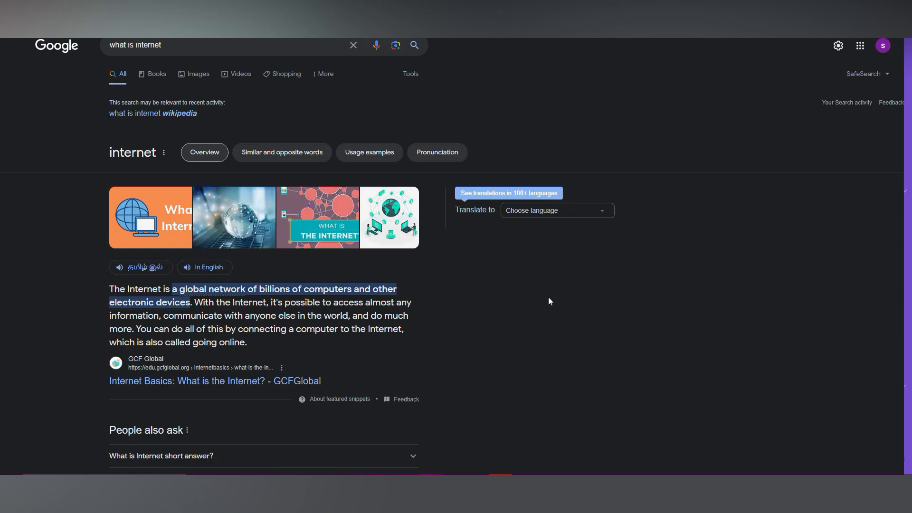
click(152, 113)
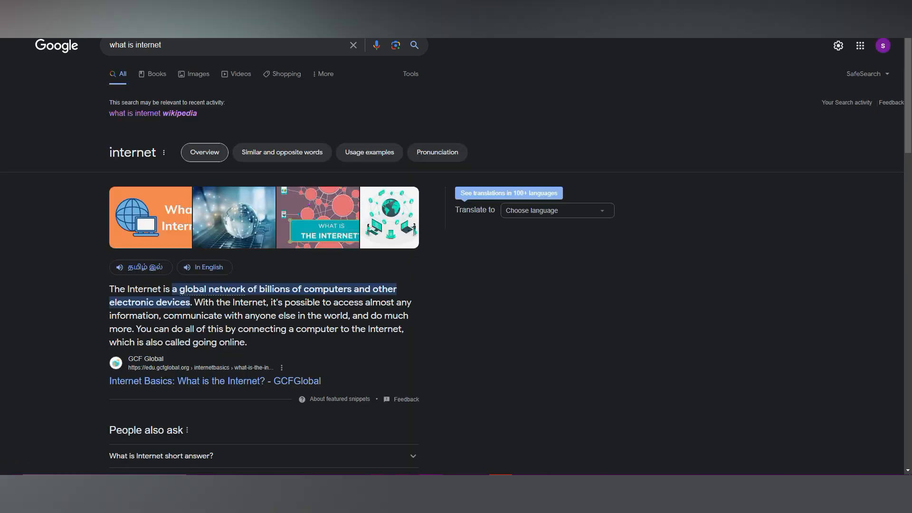
scroll(down, 3)
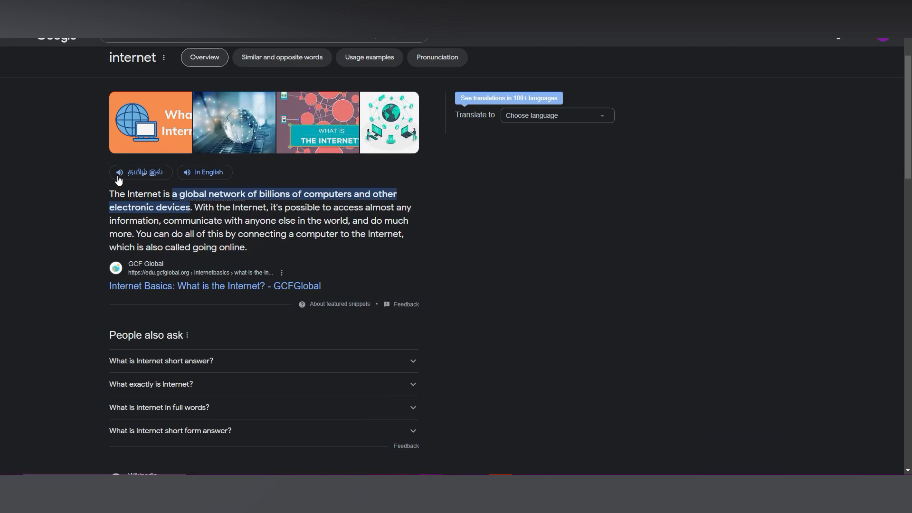
mouse_move(286, 245)
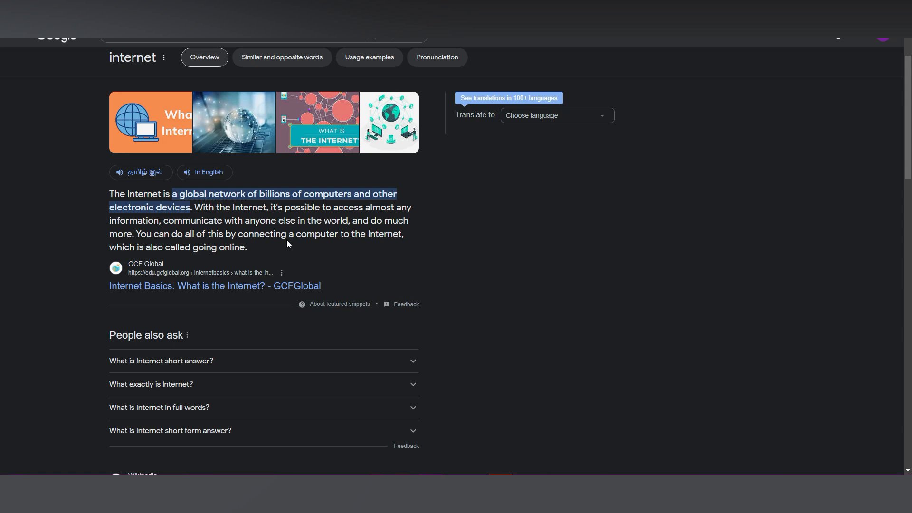
mouse_move(298, 245)
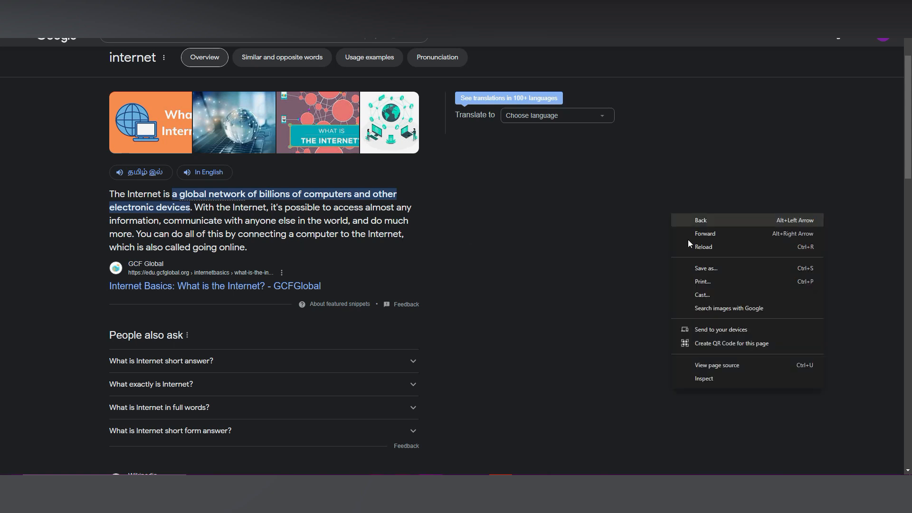
mouse_move(701, 289)
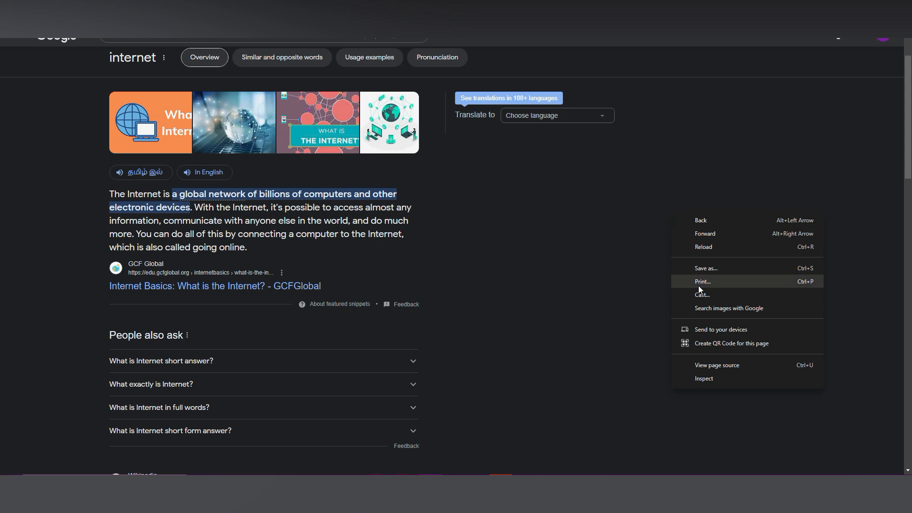
mouse_move(707, 268)
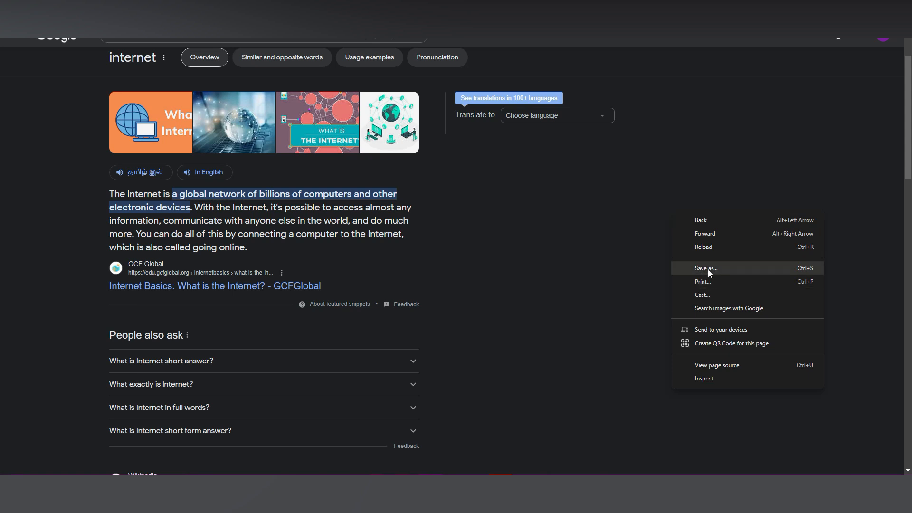
click(706, 268)
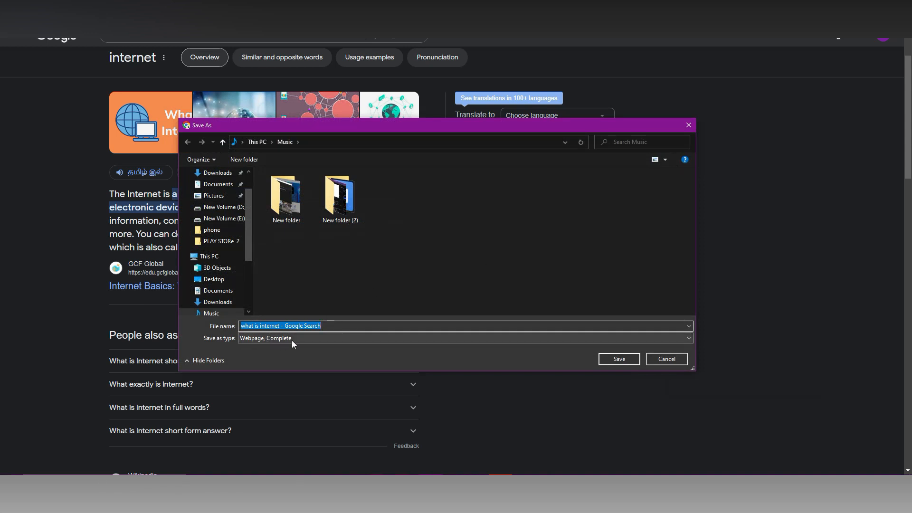
Pick a webpage format from the 'Save as type' list for the saved results page
click(688, 338)
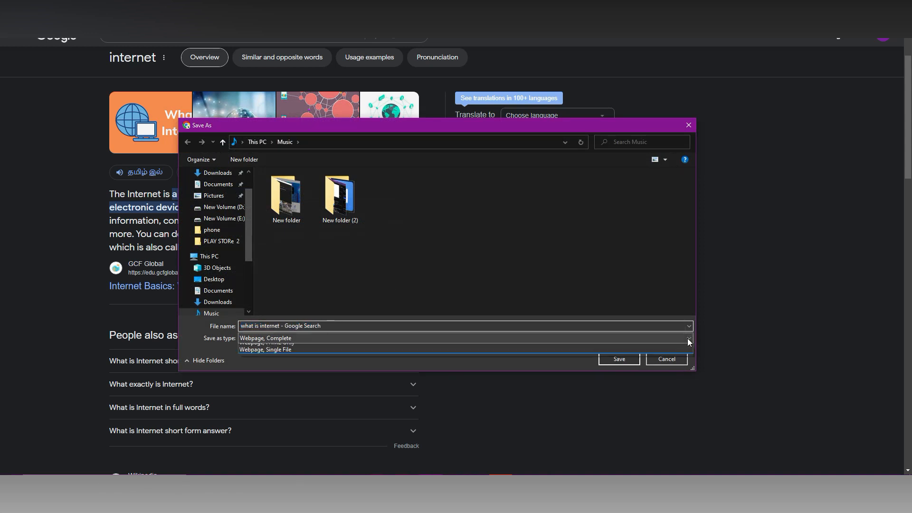
click(688, 339)
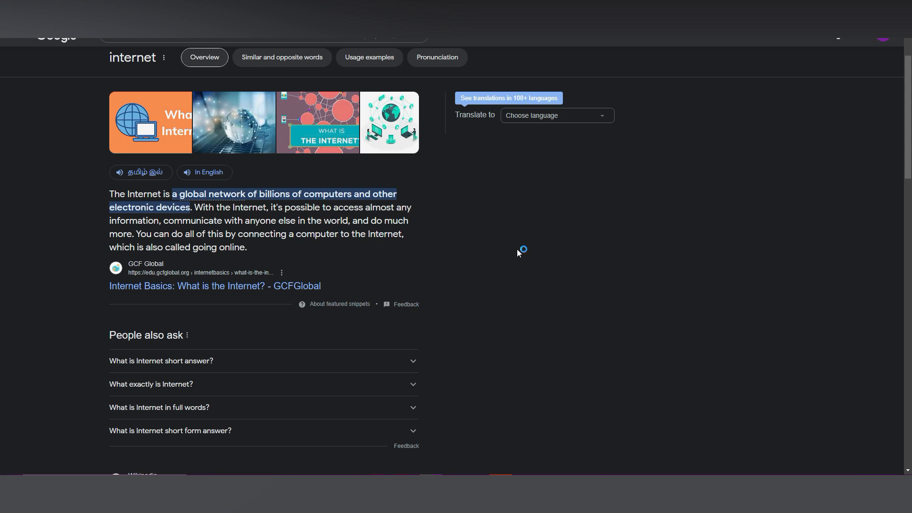
mouse_move(862, 130)
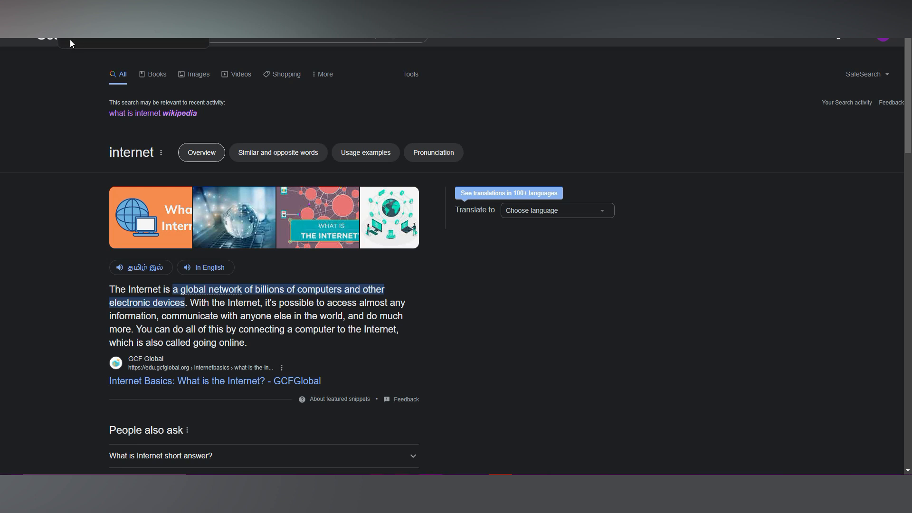
mouse_move(183, 41)
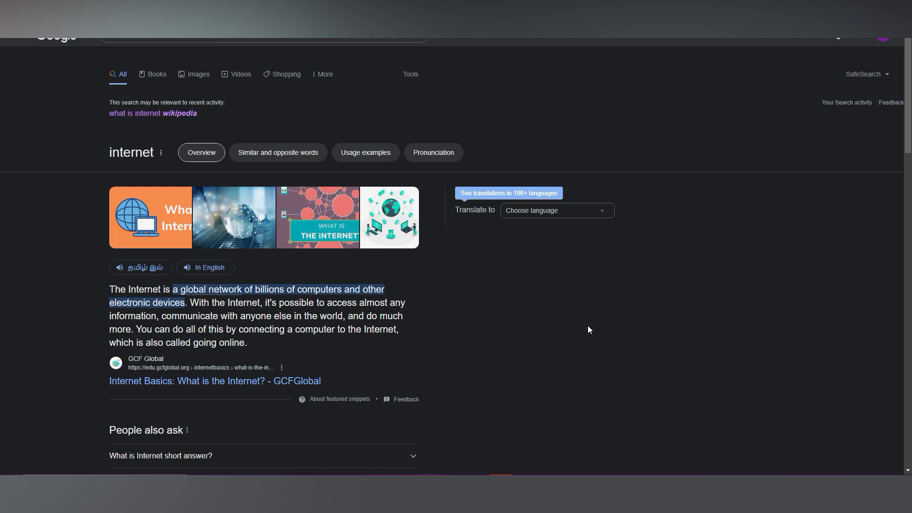
scroll(down, 3)
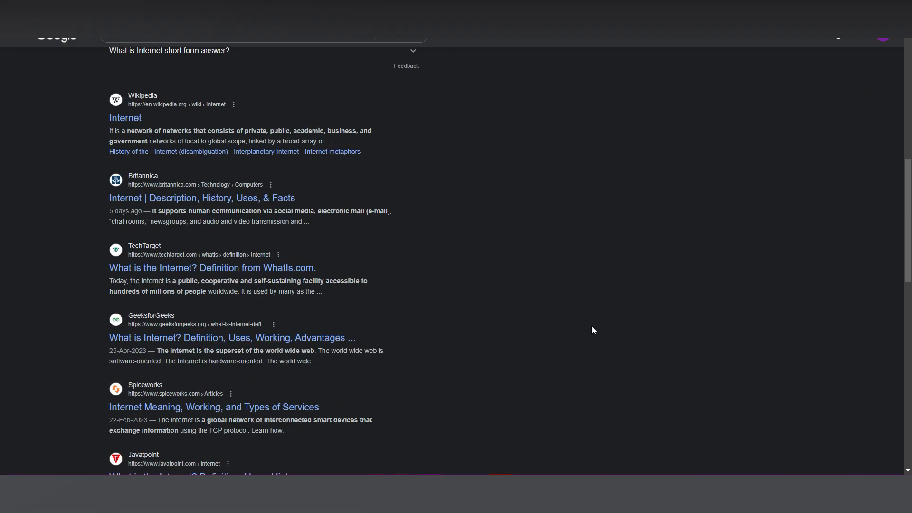
scroll(down, 3)
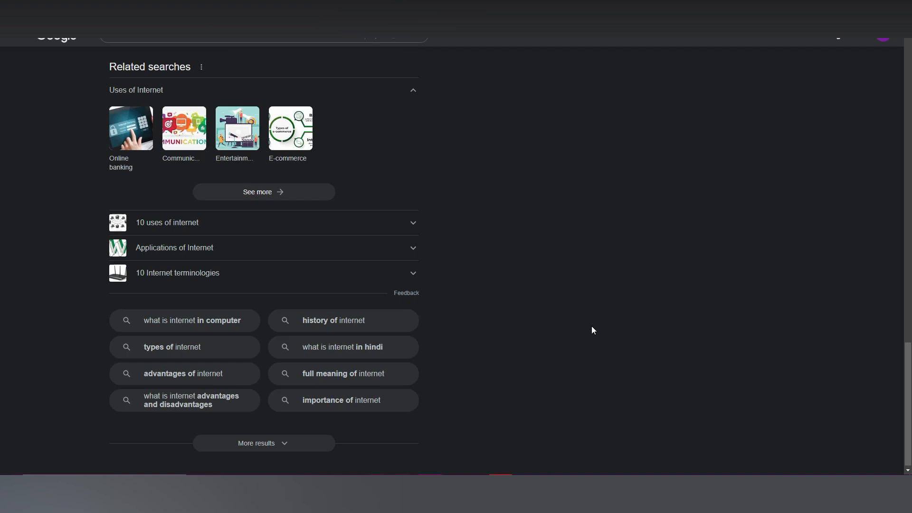